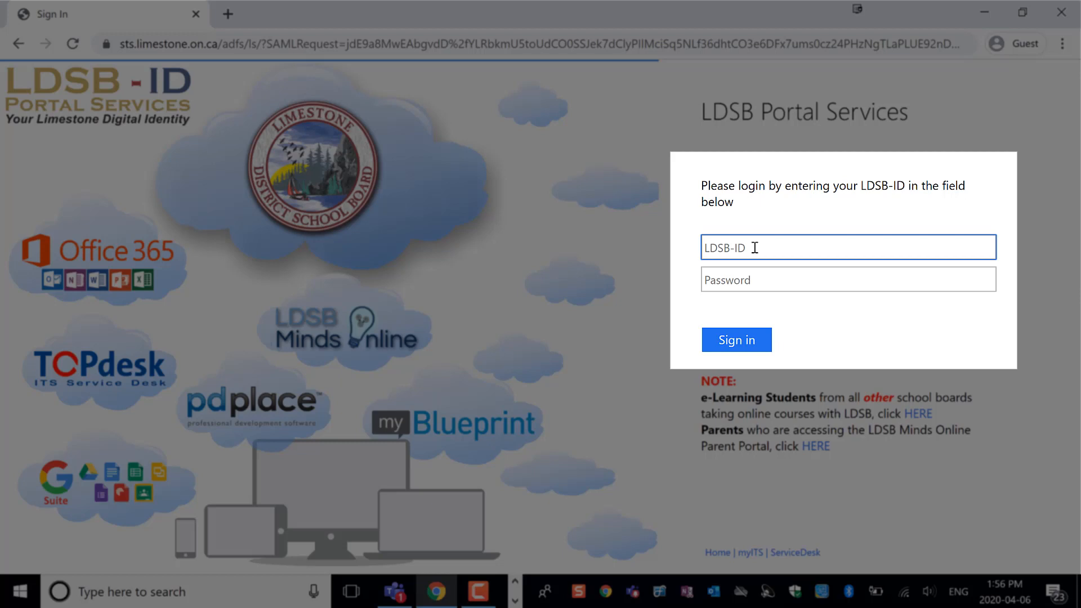
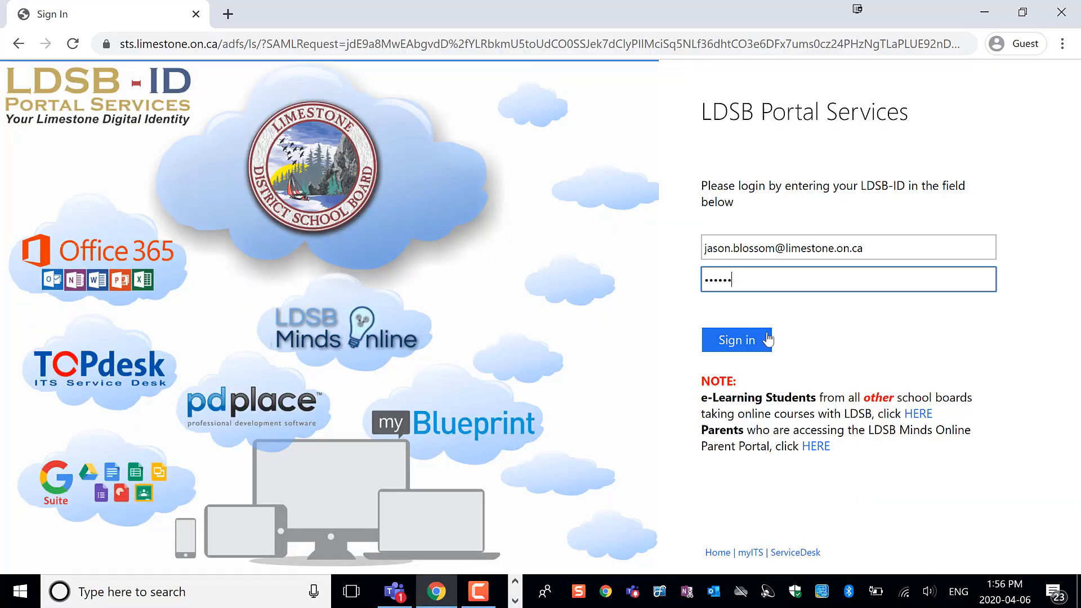
# Sign in to the Secondary Homepage and bring up the Office 365 Tools panel
pyautogui.click(736, 340)
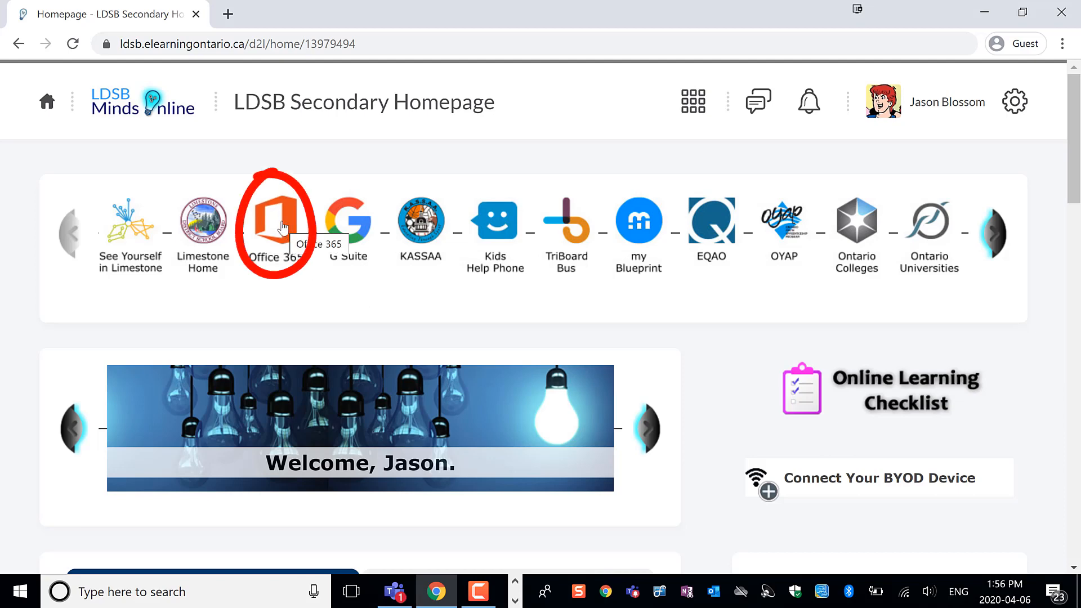
pyautogui.click(275, 228)
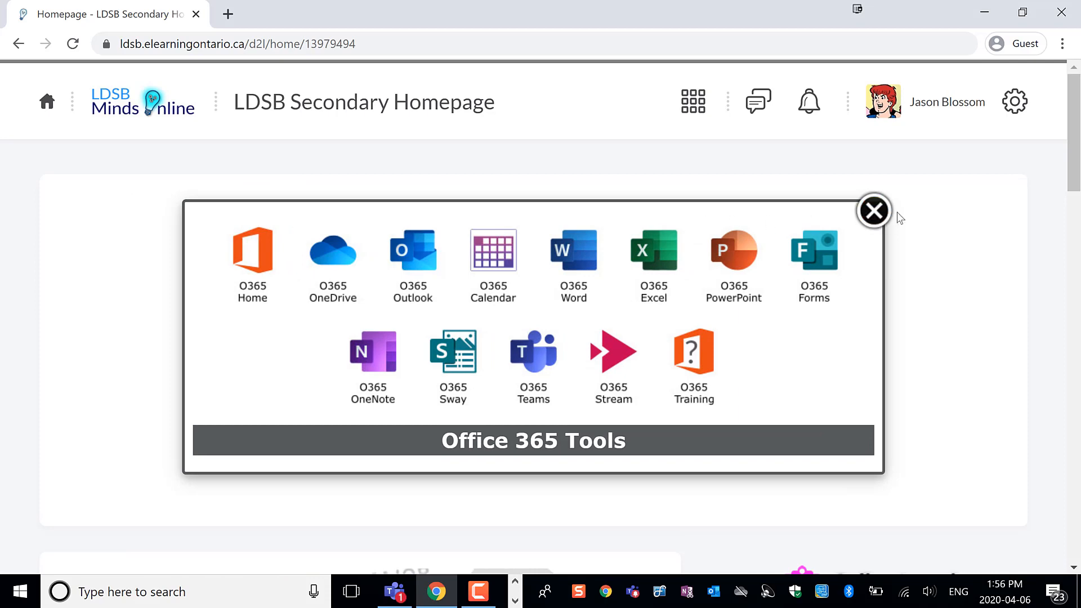
# Dismiss the Office 365 panel, view the G Suite Tools panel, then dismiss it too
pyautogui.click(872, 211)
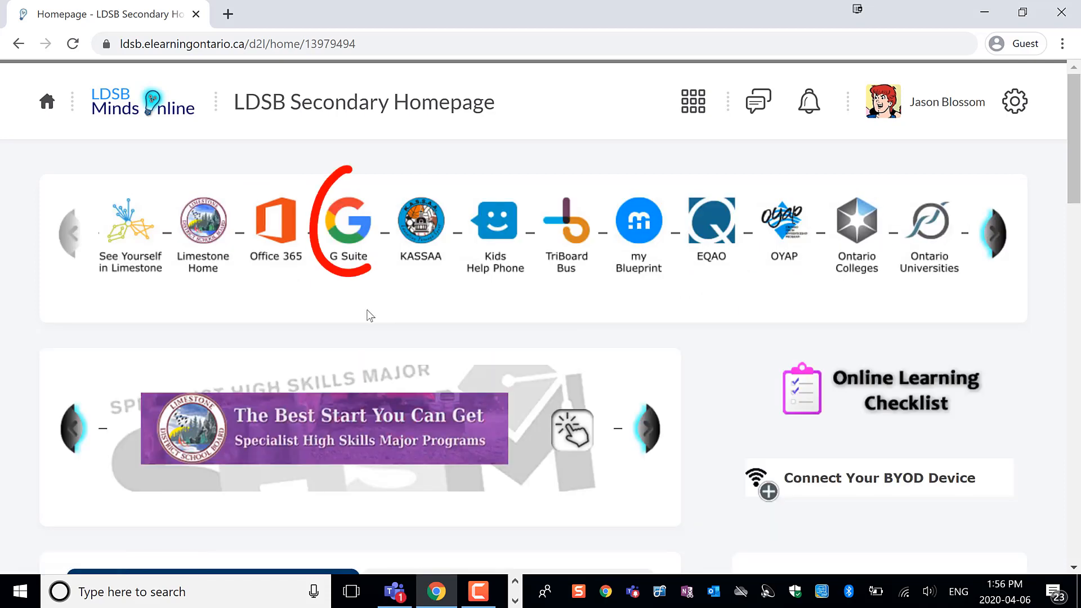
pyautogui.click(345, 224)
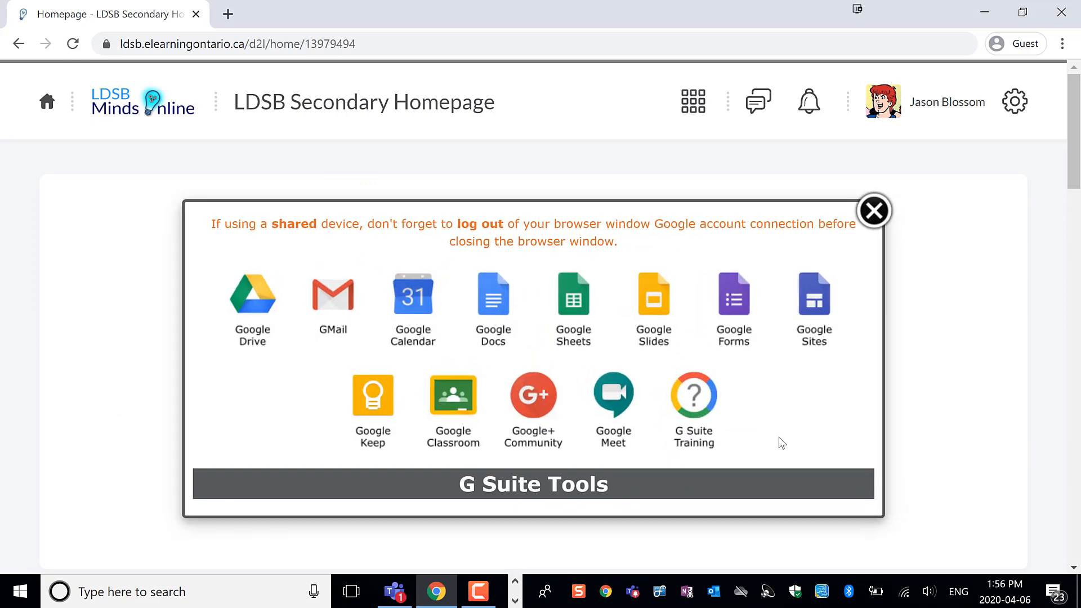
pyautogui.click(874, 211)
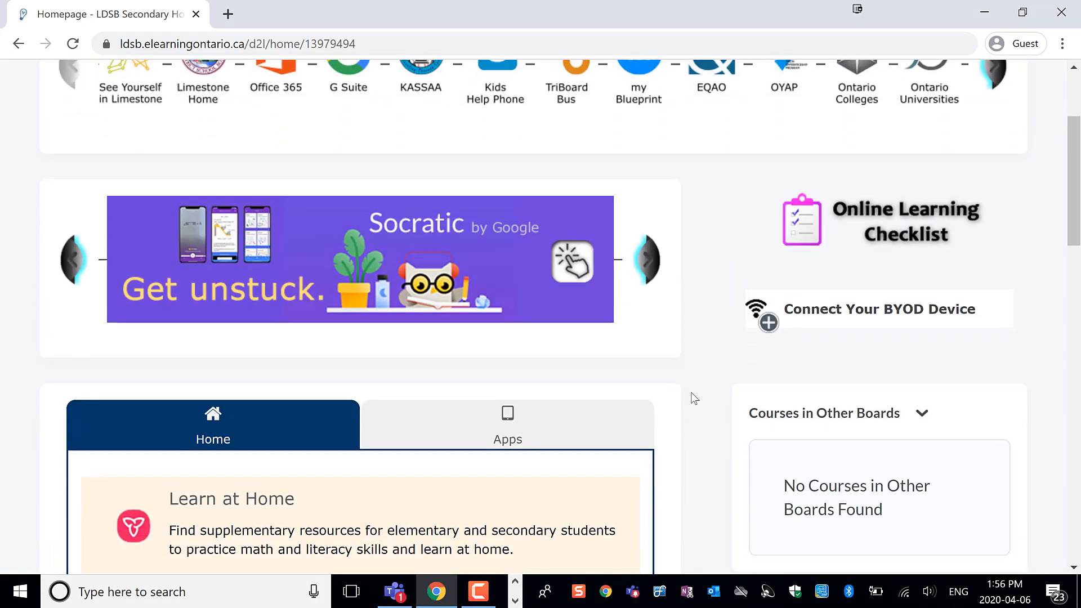
# Show the homepage resources Apps list with ArcGIS, desmos, GeoGebra and Kahoot!
pyautogui.scroll(-3)
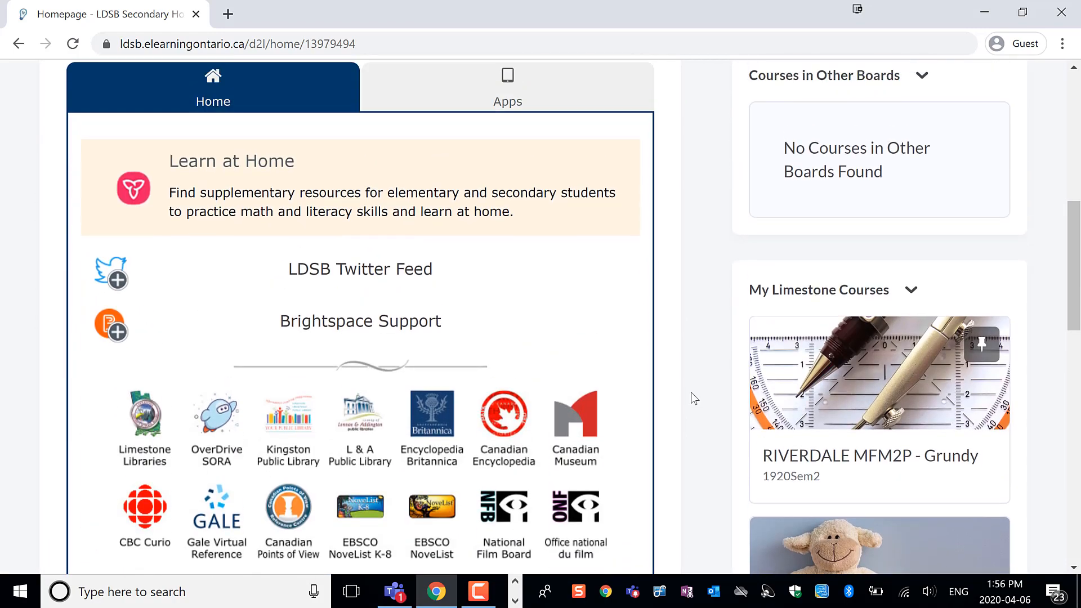
pyautogui.scroll(-3)
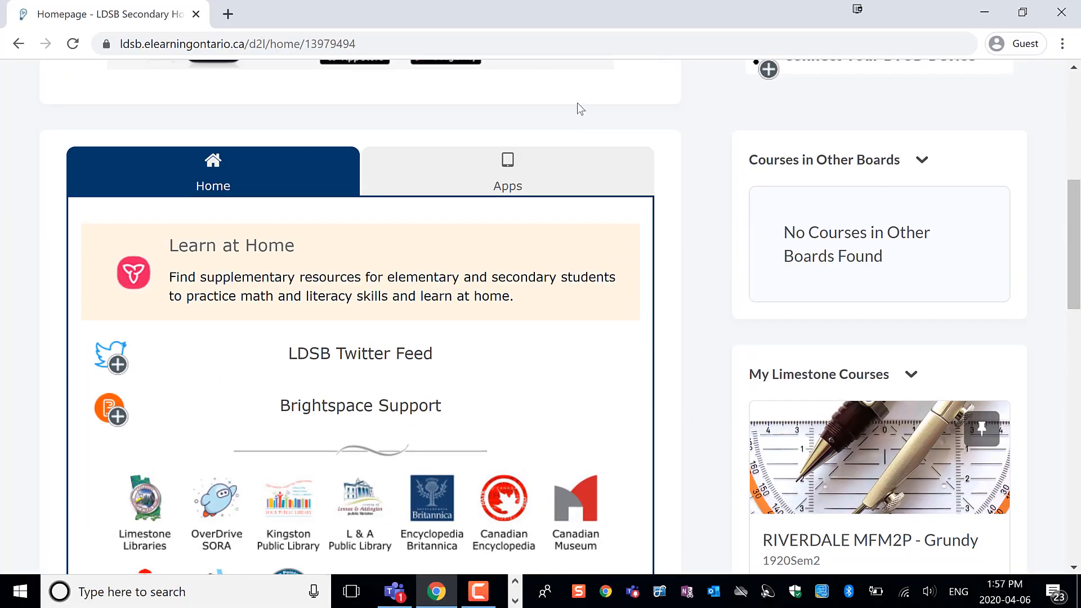
pyautogui.click(506, 171)
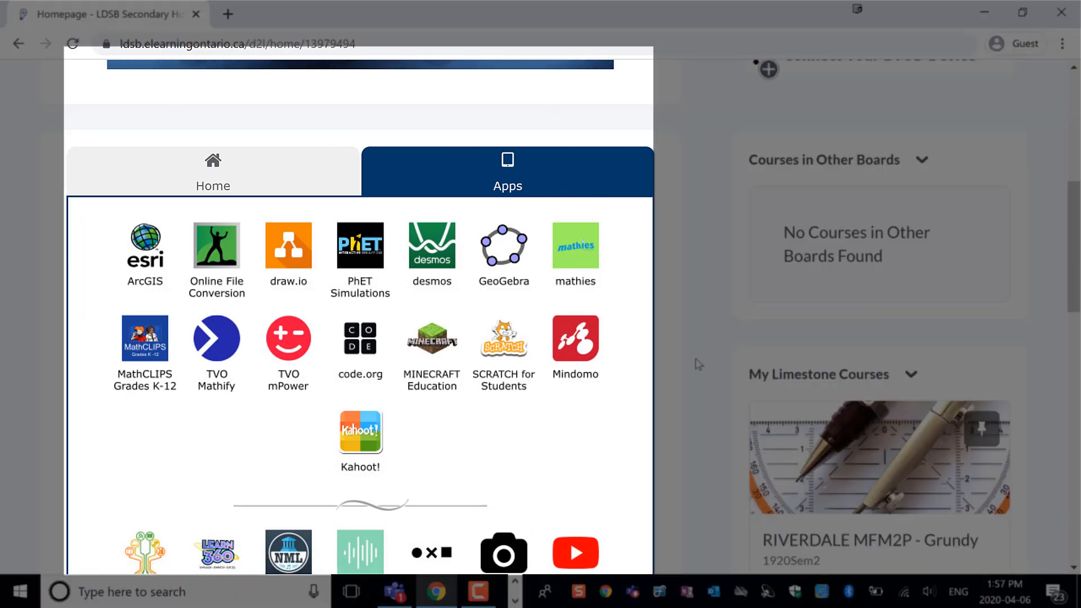
pyautogui.scroll(-3)
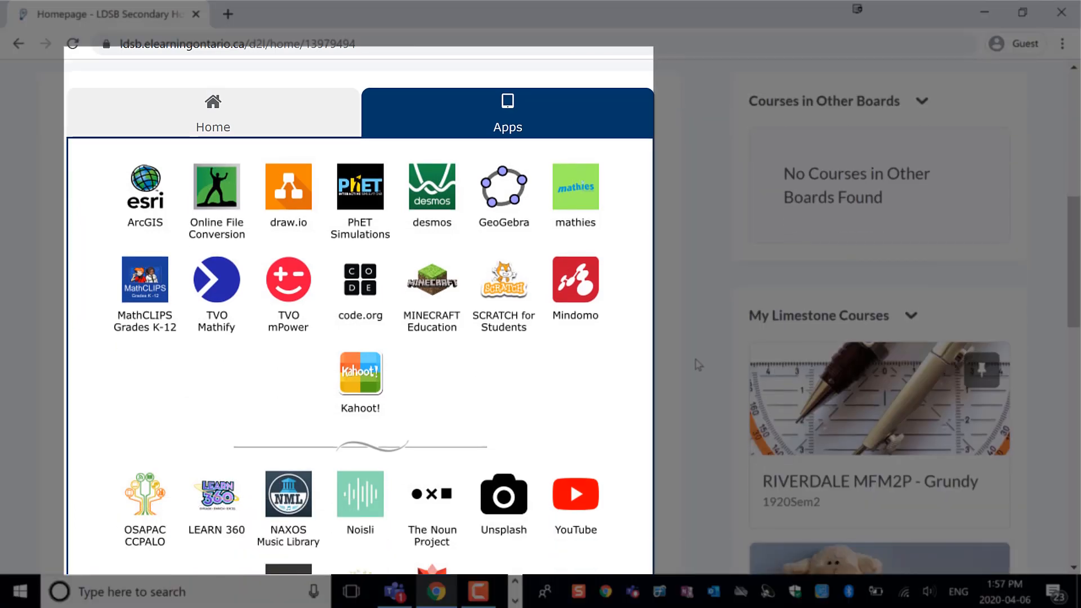
pyautogui.scroll(-3)
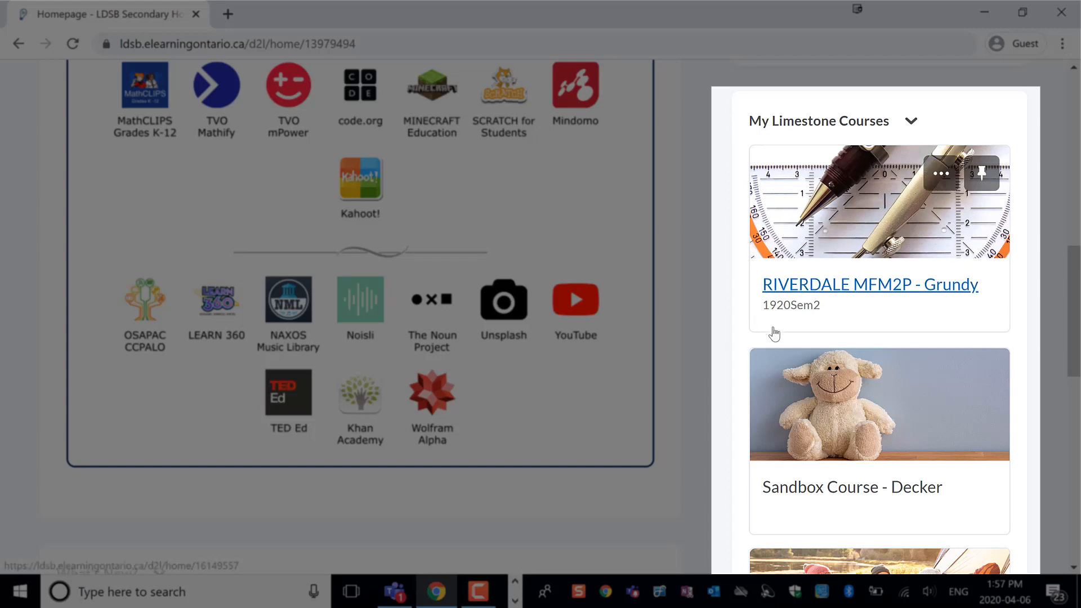
# Bring up the course selector listing RIVERDALE MFM2P, Sandbox Course, RIVERDALE HHS4U and Secondary Homepage
pyautogui.scroll(-3)
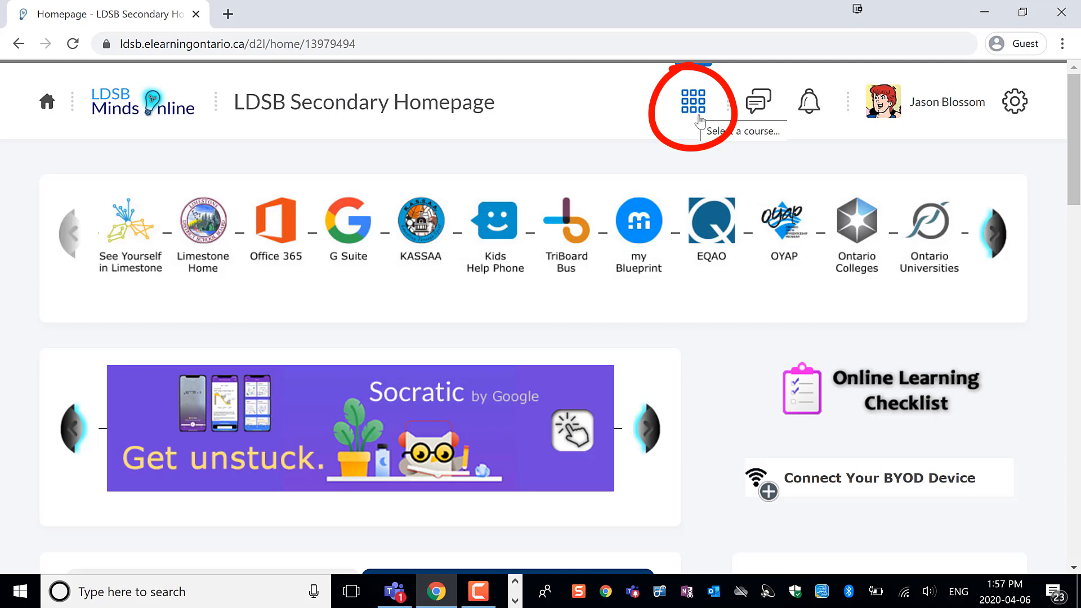
pyautogui.click(698, 101)
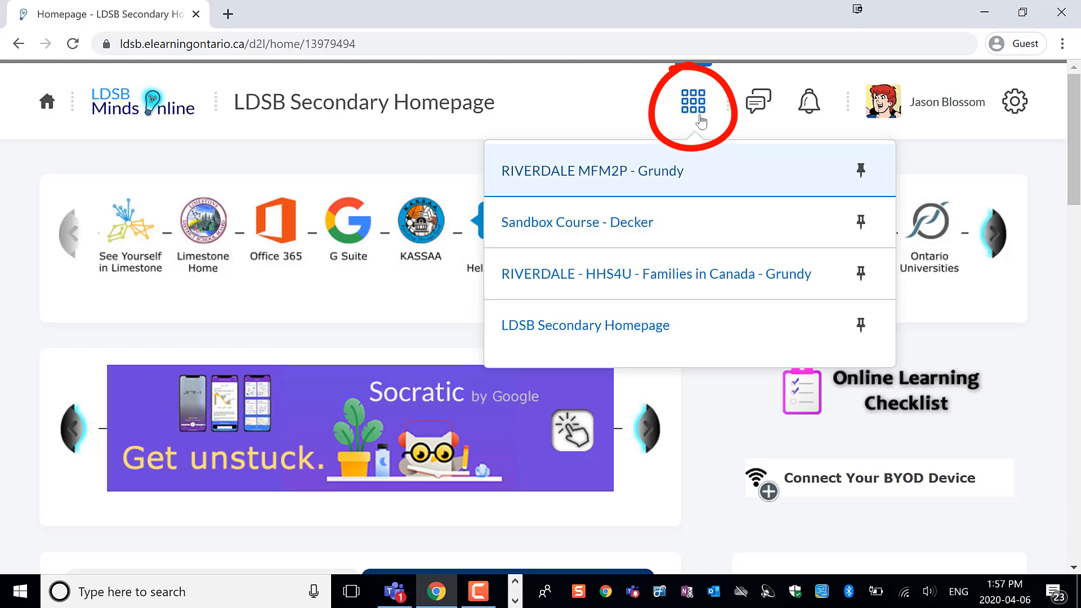
pyautogui.moveTo(821, 209)
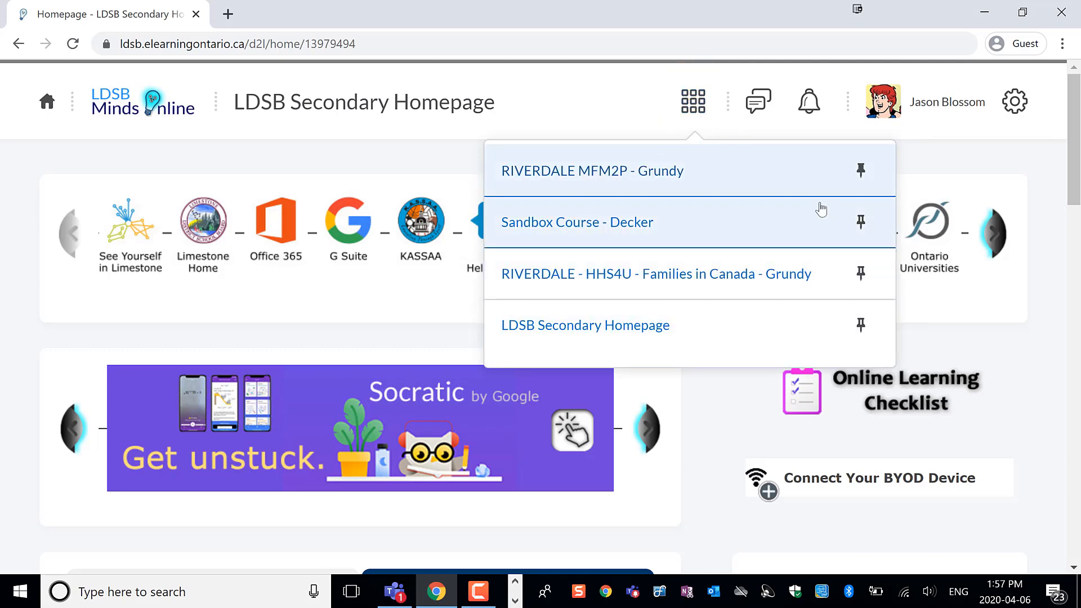